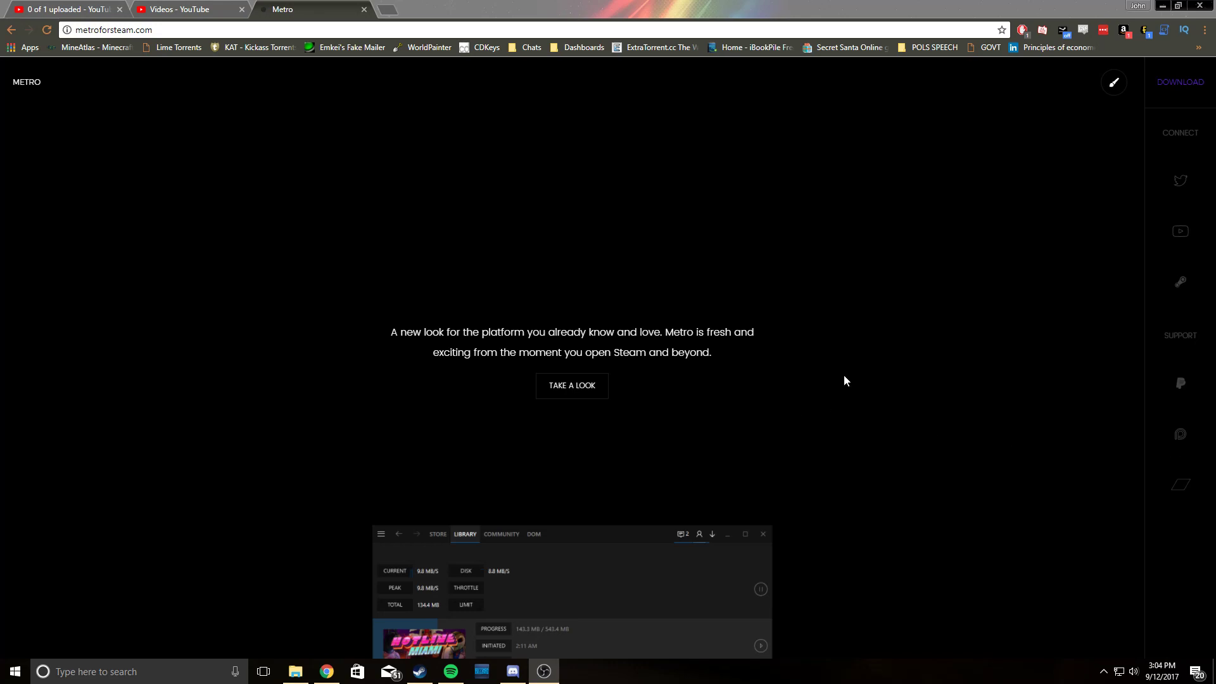
pyautogui.moveTo(1178, 184)
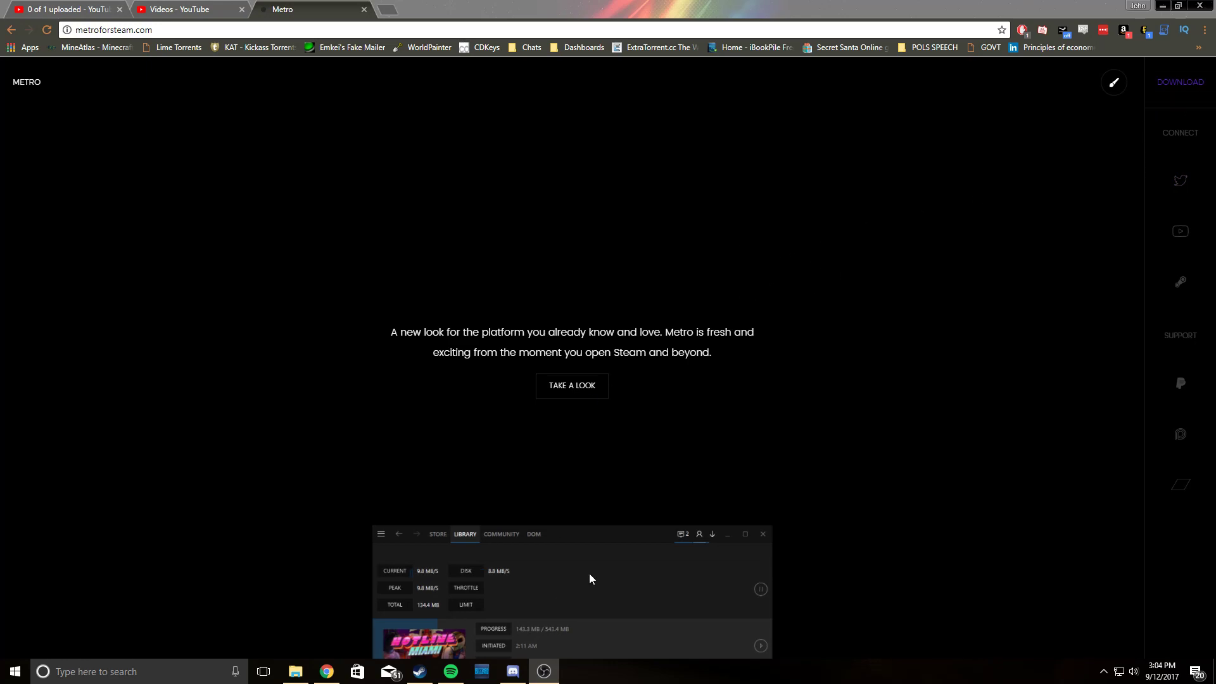
pyautogui.moveTo(547, 114)
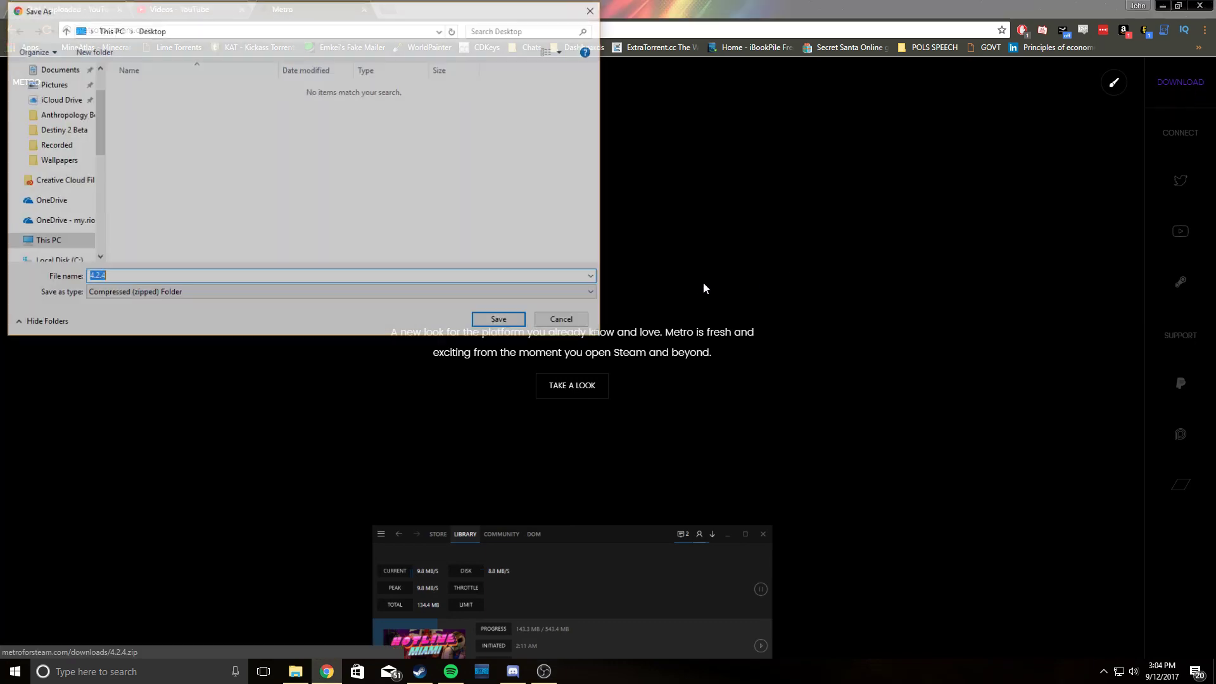
# Save the Metro for Steam 4.2.4.zip archive to the desktop.
pyautogui.click(497, 318)
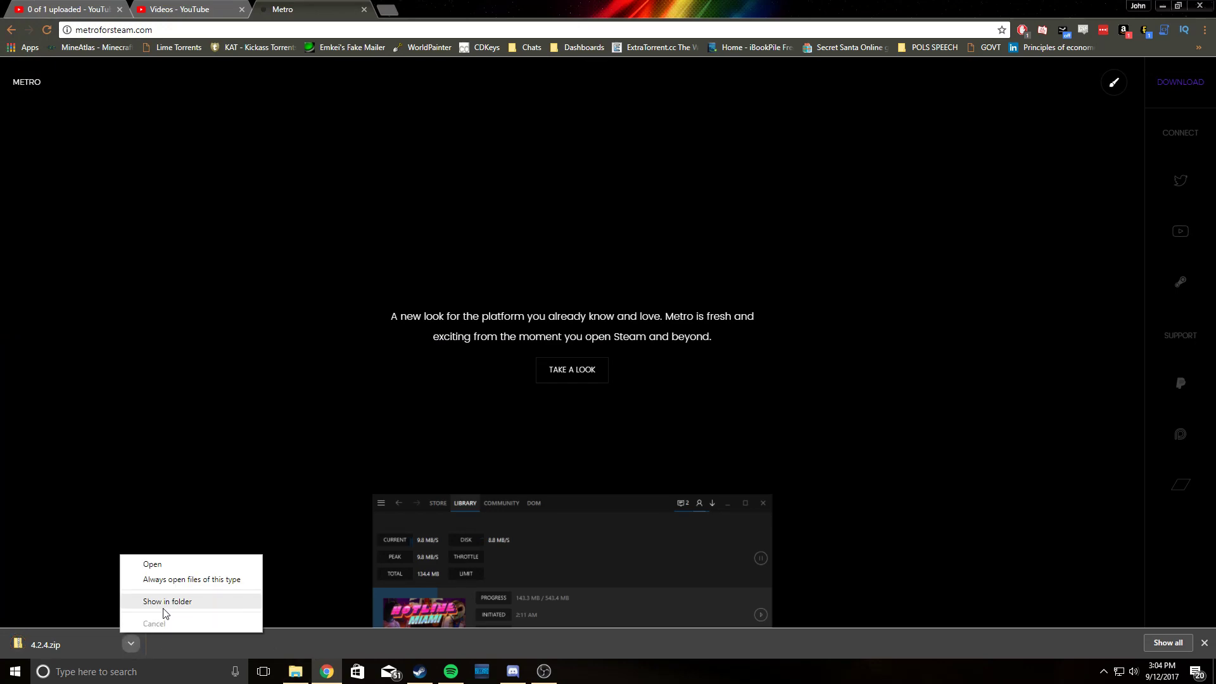
# Open the downloaded 4.2.4 archive in File Explorer and bring up its Extract To destinations.
pyautogui.click(167, 601)
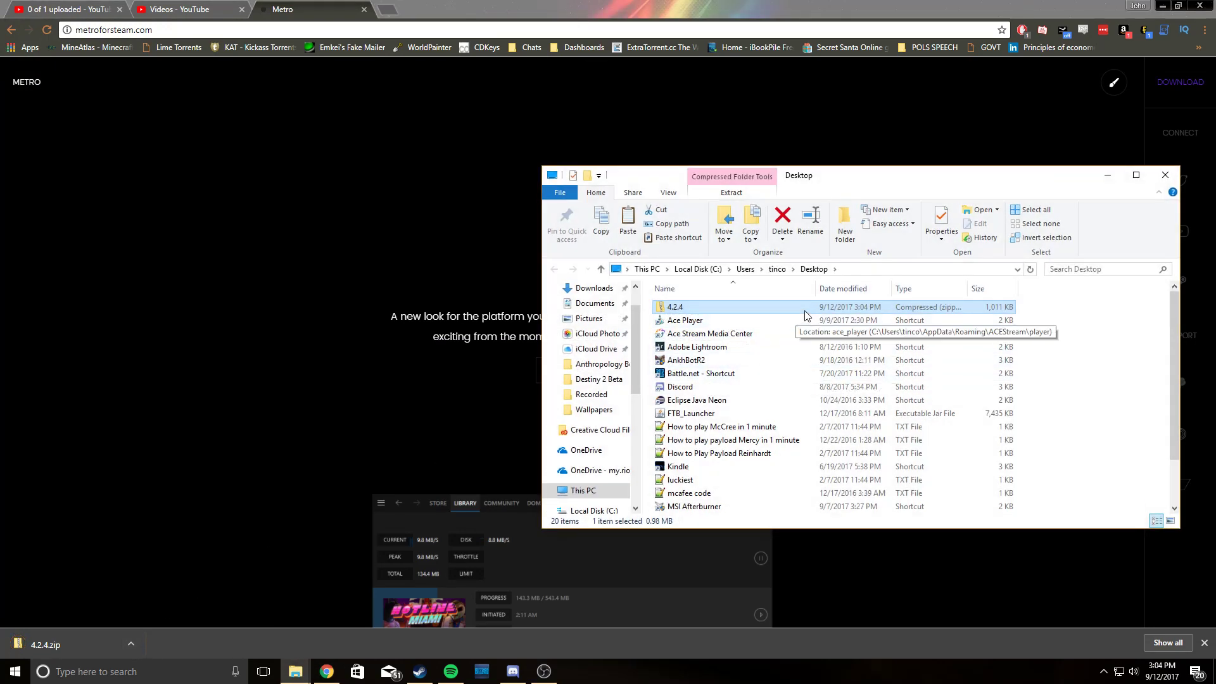
pyautogui.rightClick(674, 306)
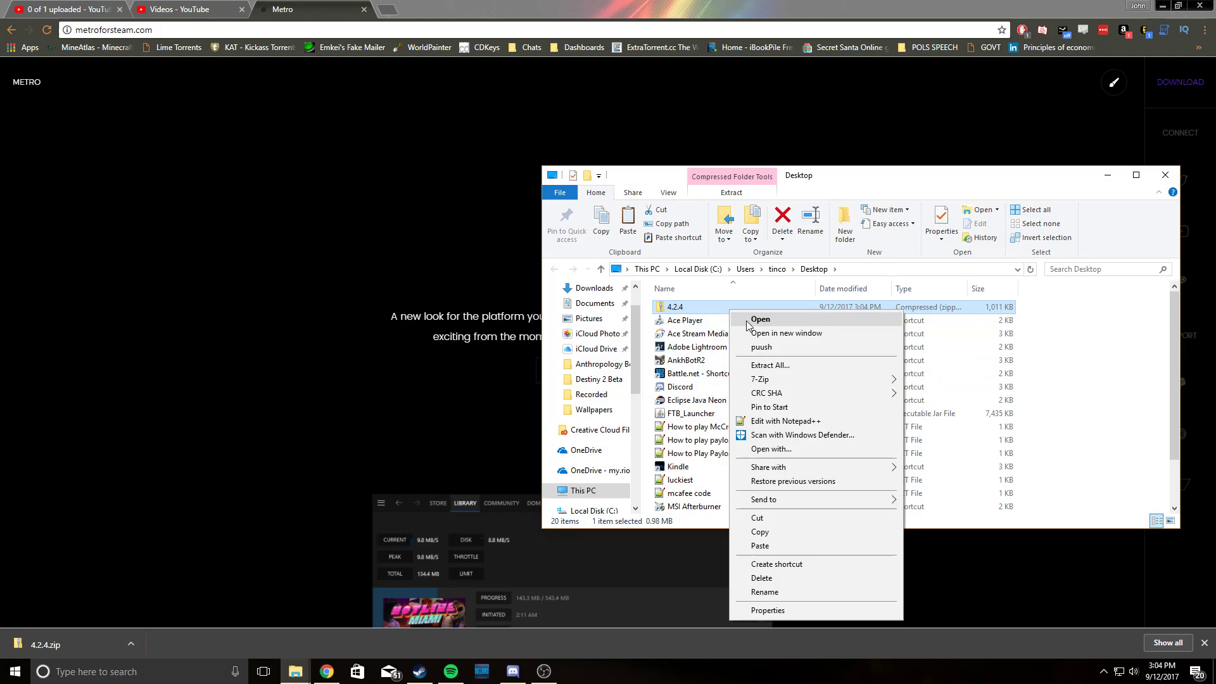
pyautogui.click(758, 319)
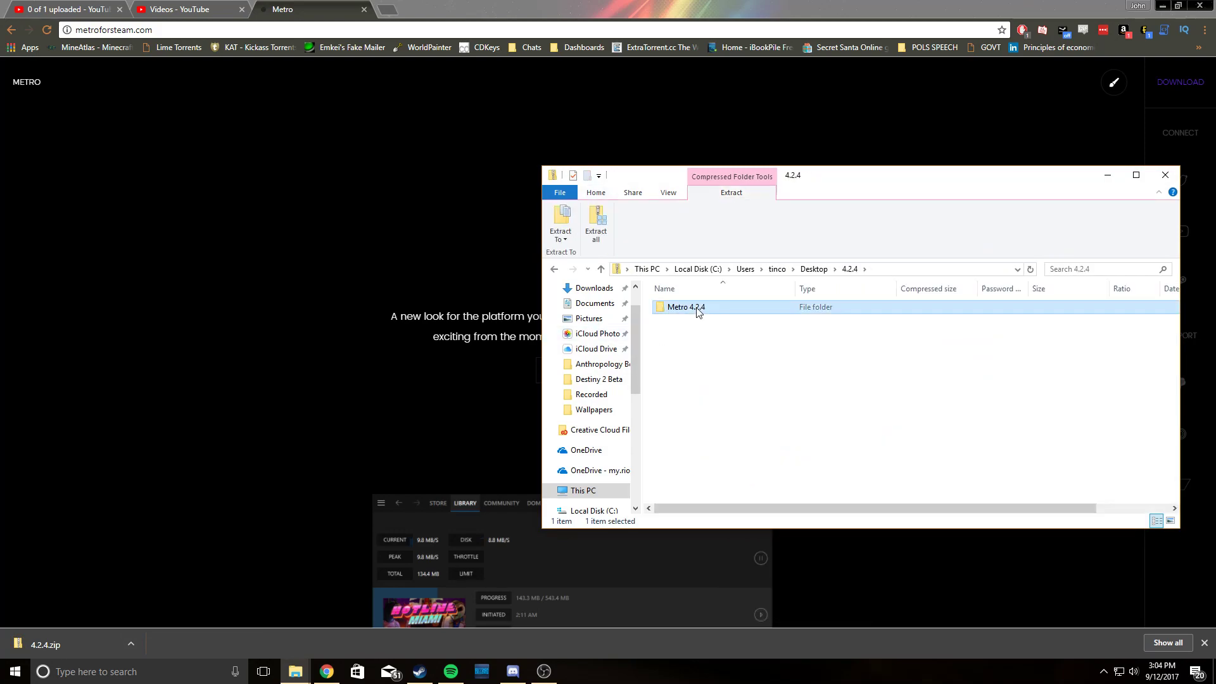
pyautogui.click(560, 225)
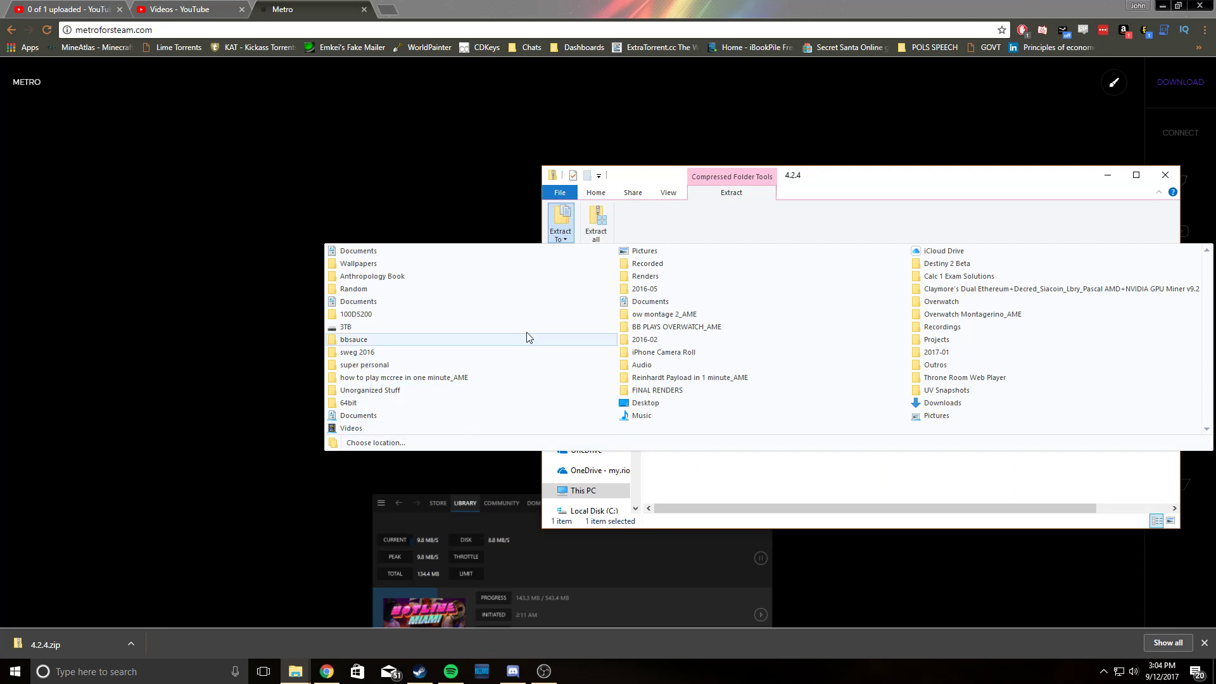
# Copy the Metro 4.2.4 folder into Program Files (x86) > Steam > skins.
pyautogui.click(375, 442)
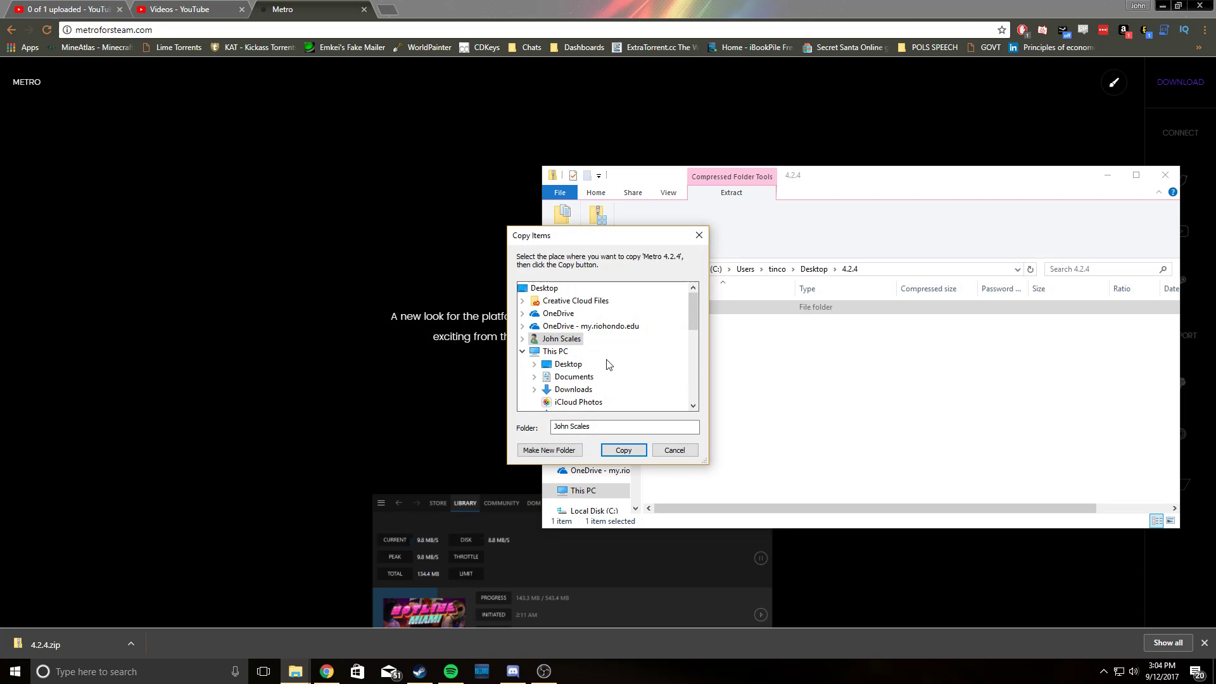
pyautogui.scroll(-3)
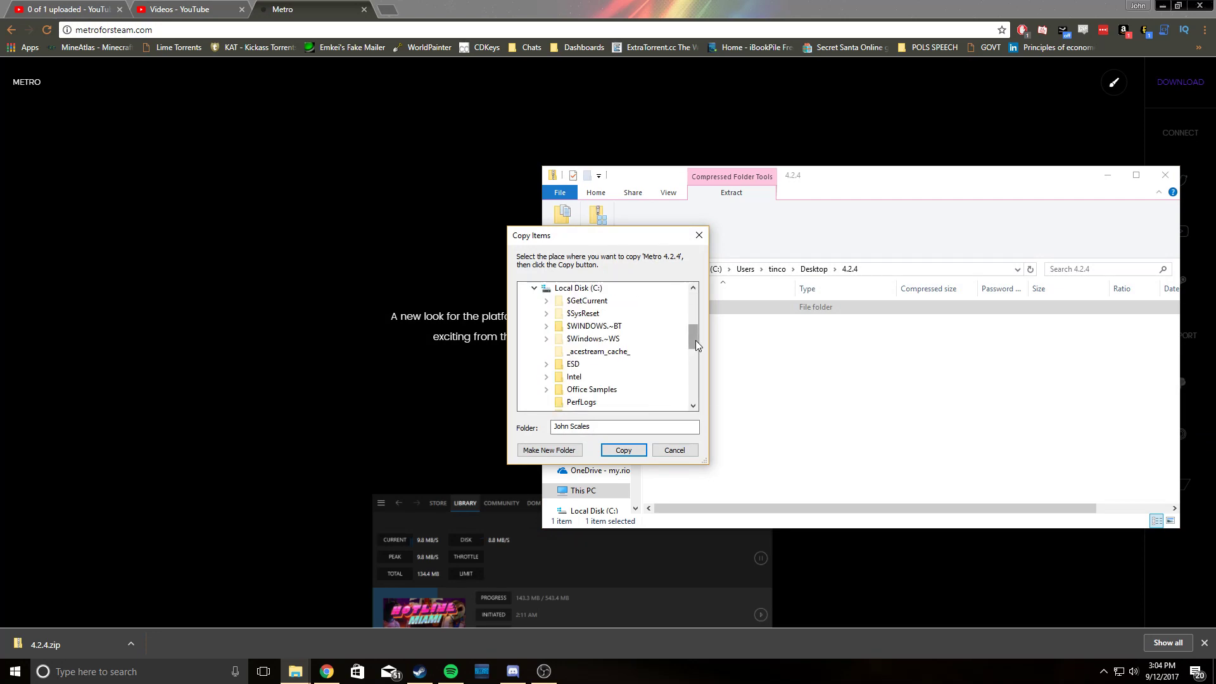
pyautogui.scroll(-3)
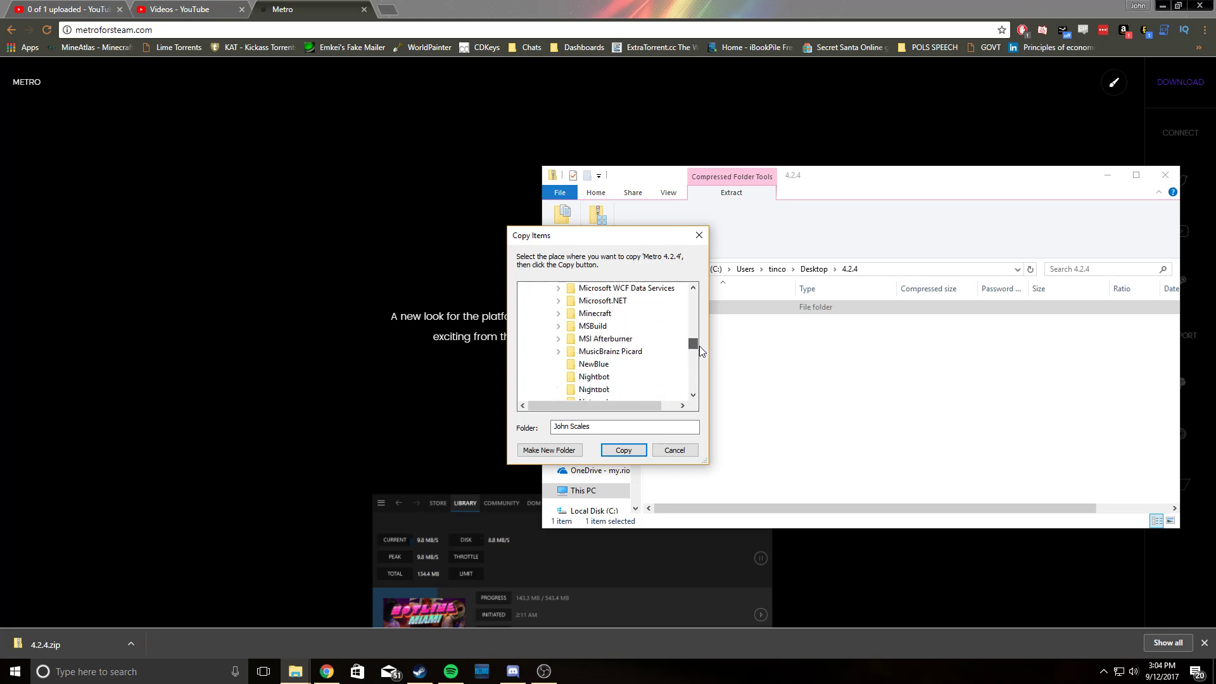
pyautogui.scroll(-3)
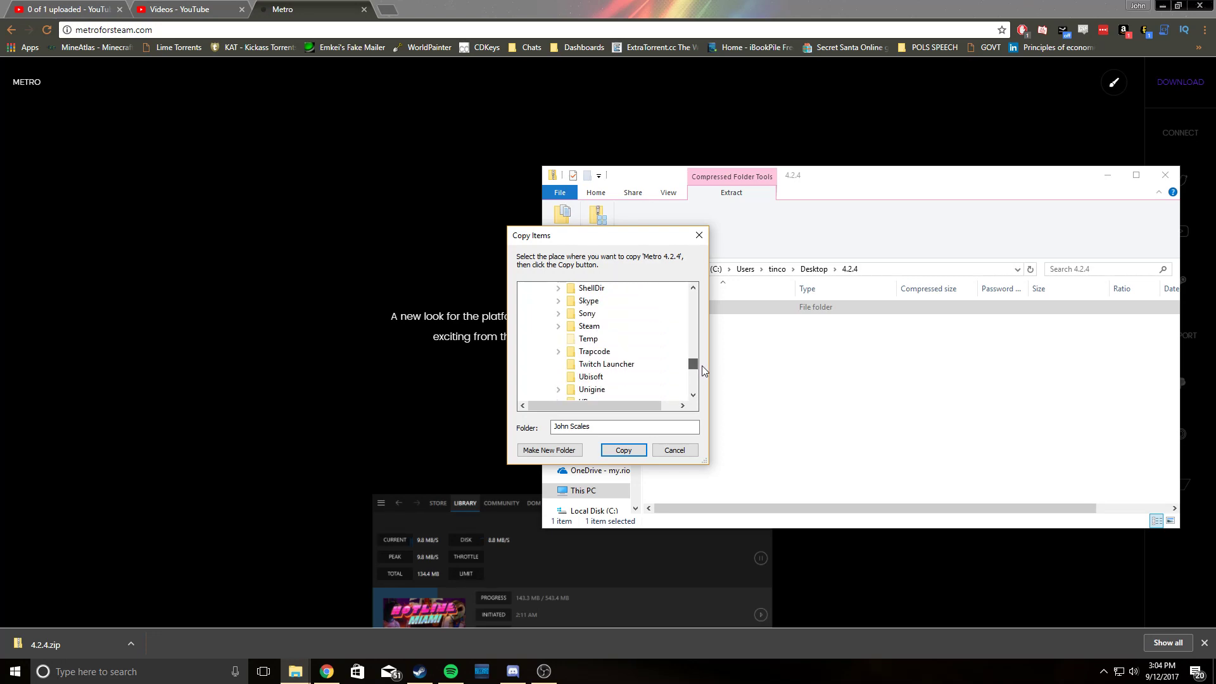
pyautogui.scroll(-3)
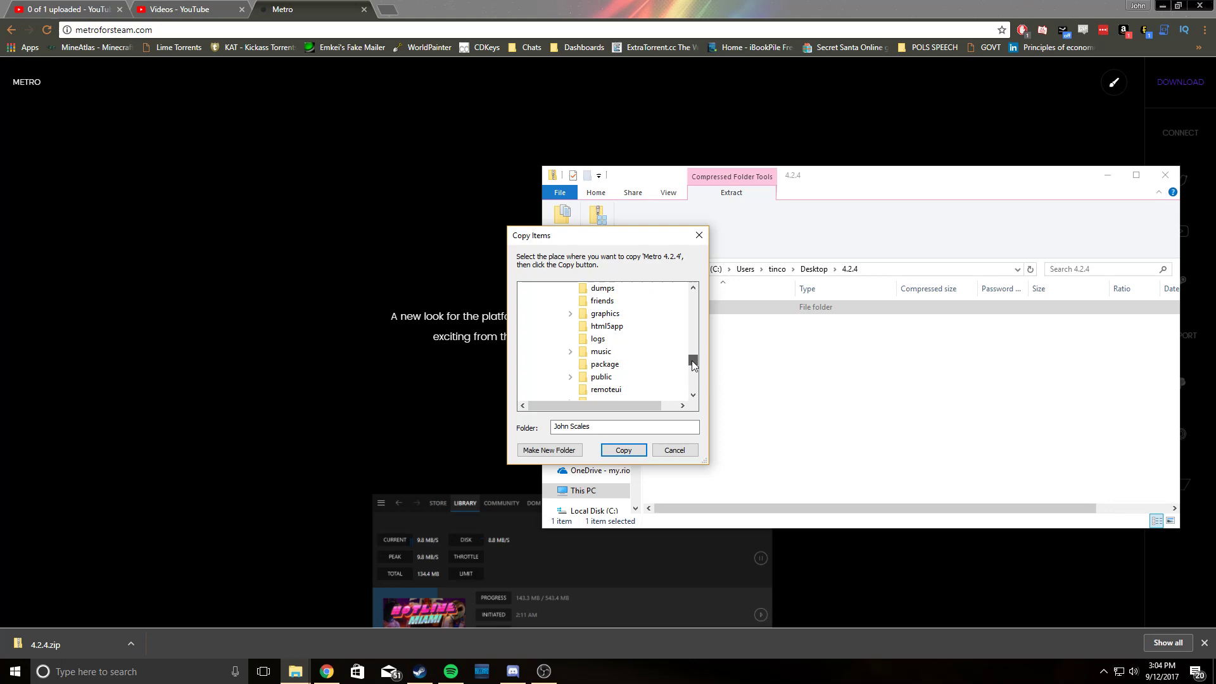
pyautogui.click(597, 350)
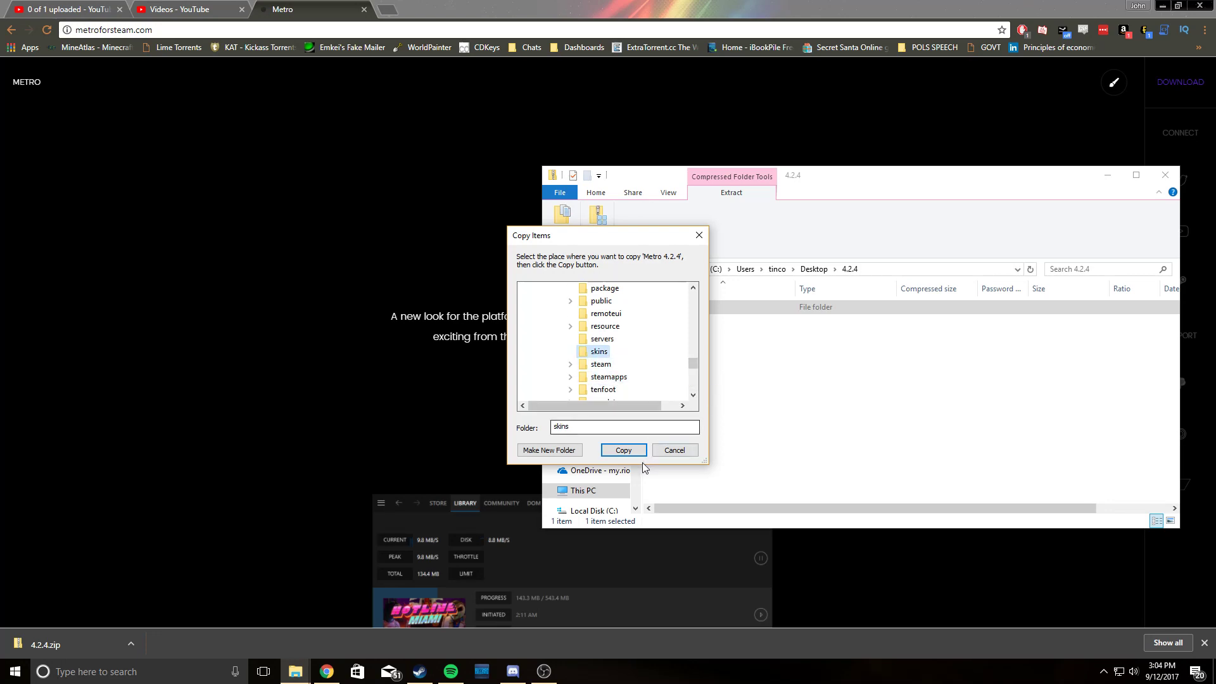
pyautogui.click(623, 450)
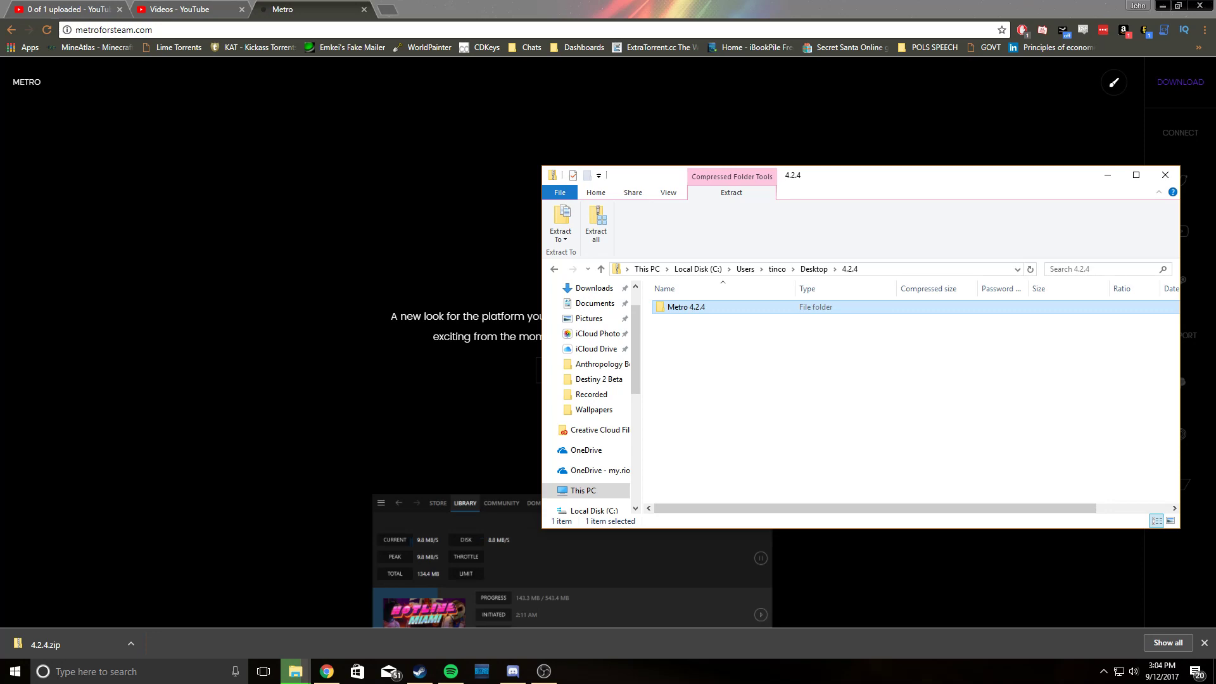
pyautogui.moveTo(314, 262)
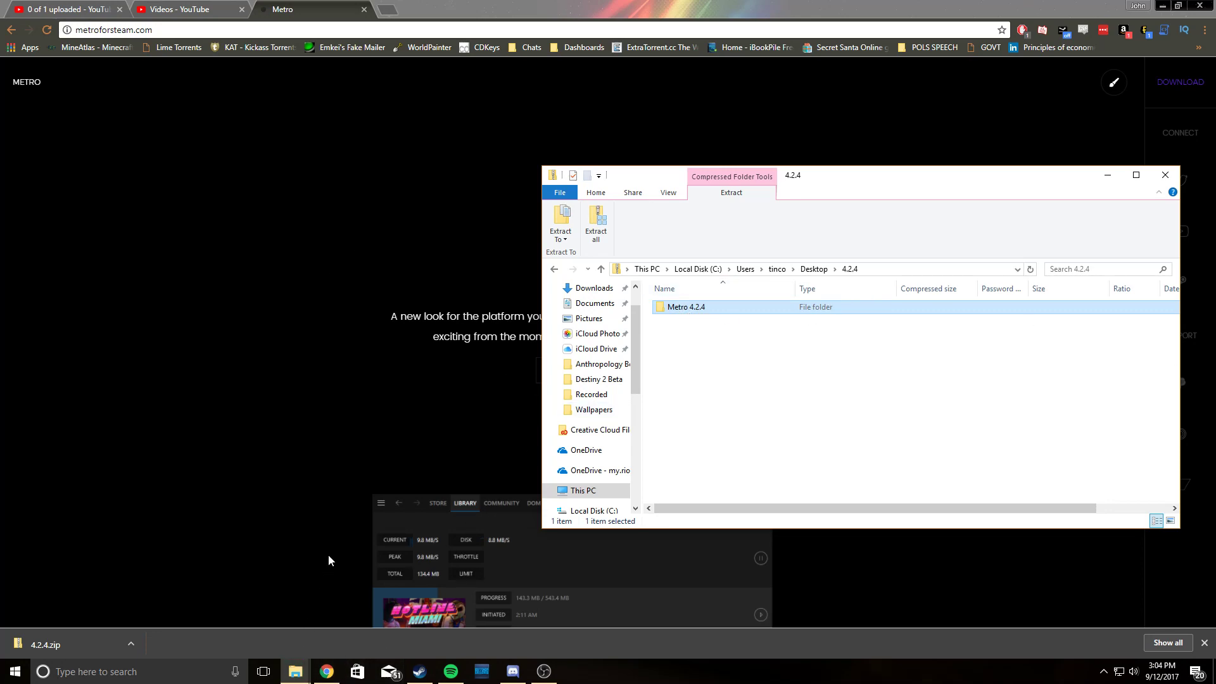
pyautogui.moveTo(419, 671)
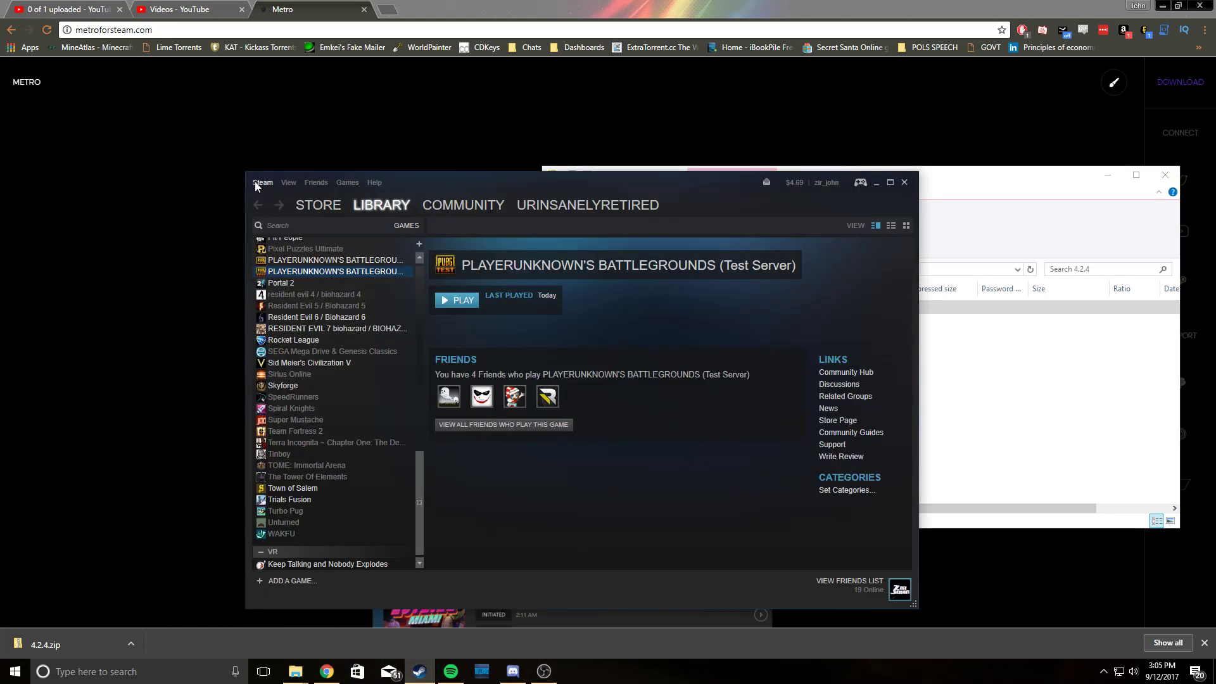
# Open Steam's Interface settings and show the skin dropdown list.
pyautogui.click(262, 183)
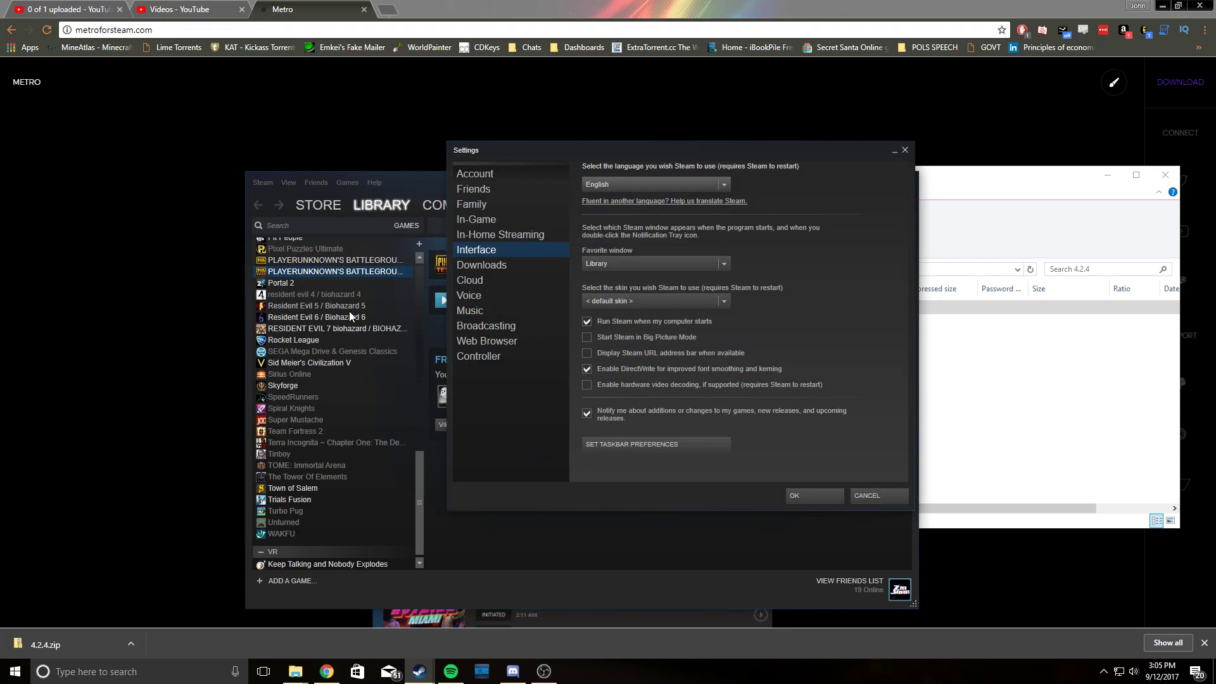
pyautogui.click(656, 300)
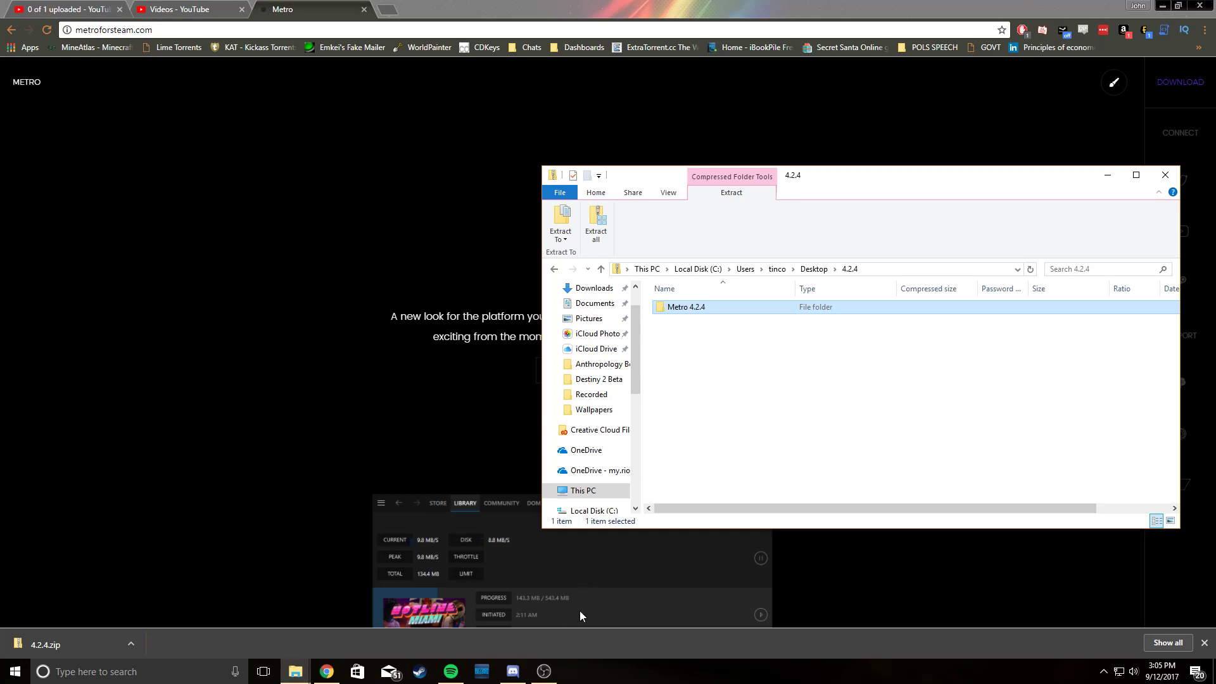
pyautogui.moveTo(845, 607)
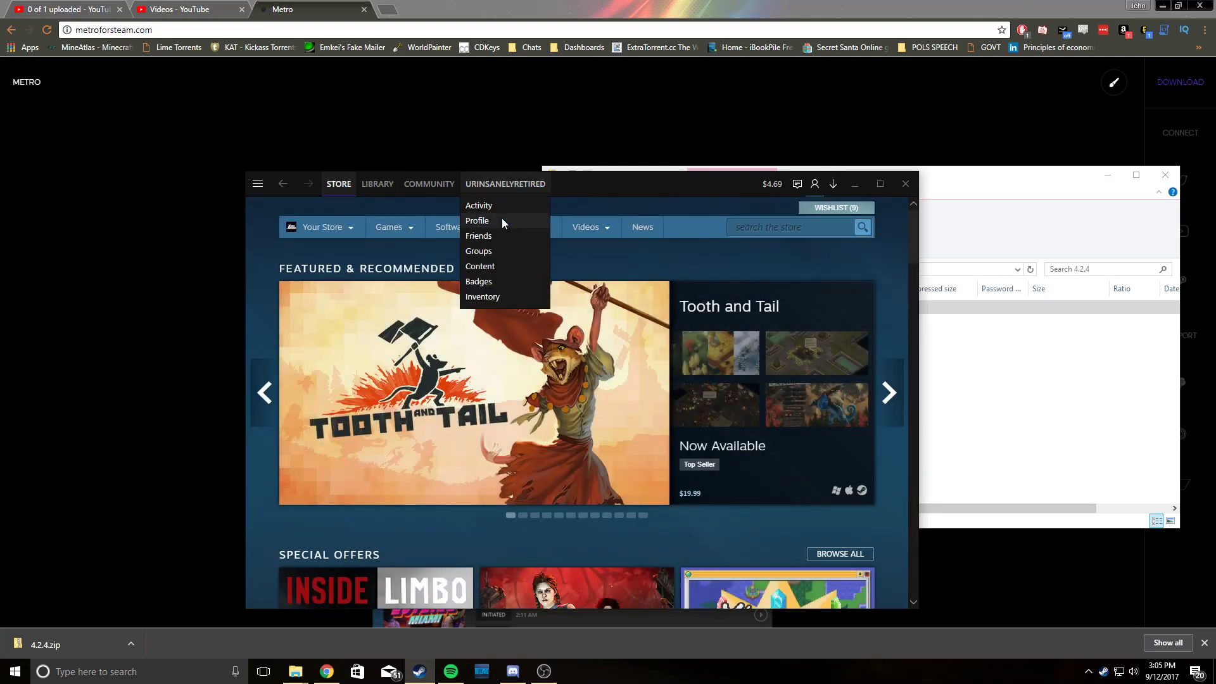
# Choose Profile from the username menu in the Metro-skinned client.
pyautogui.click(505, 183)
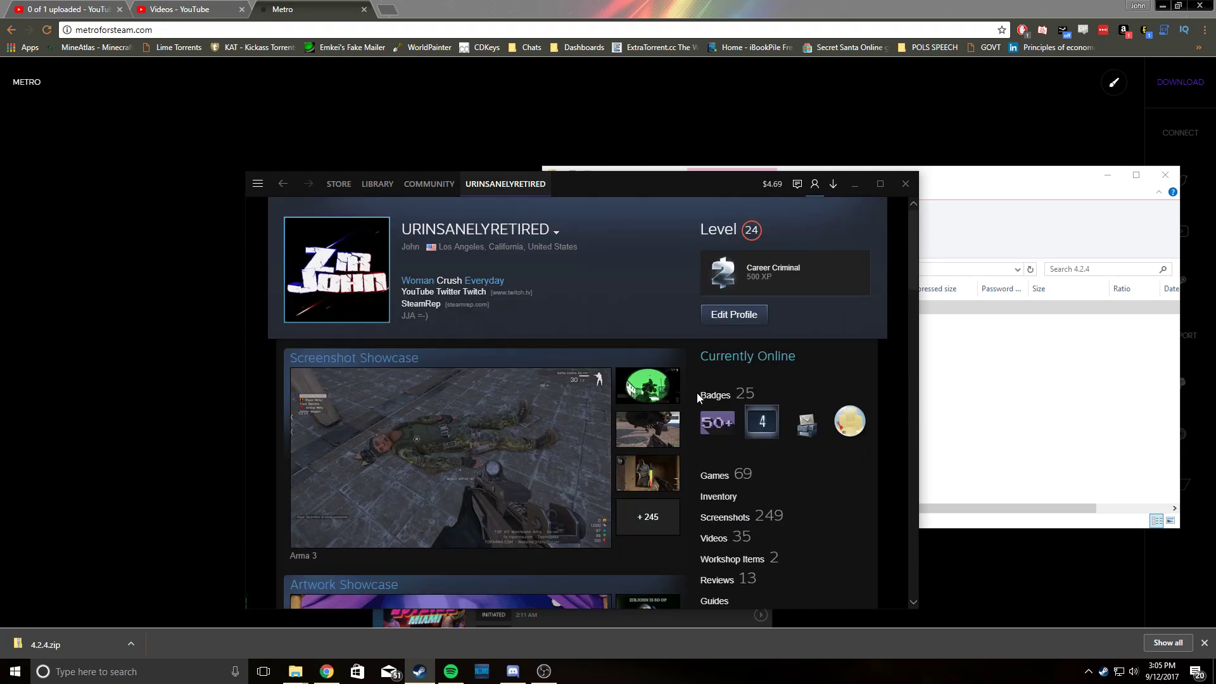
pyautogui.moveTo(715, 425)
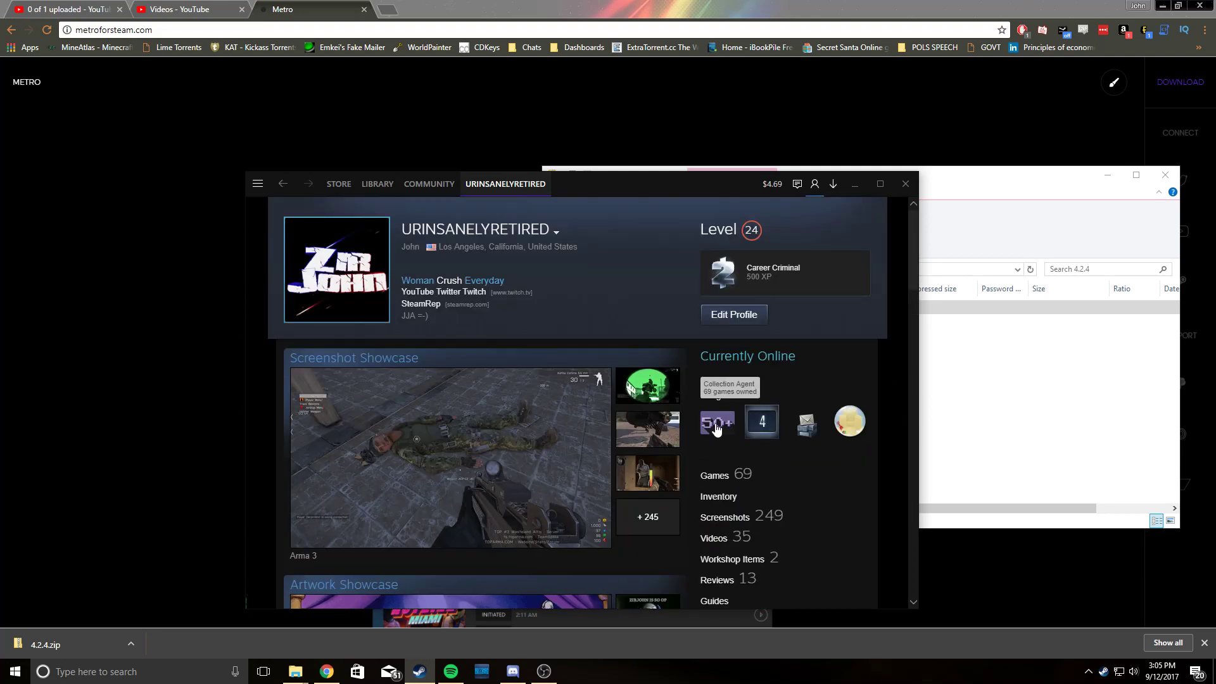